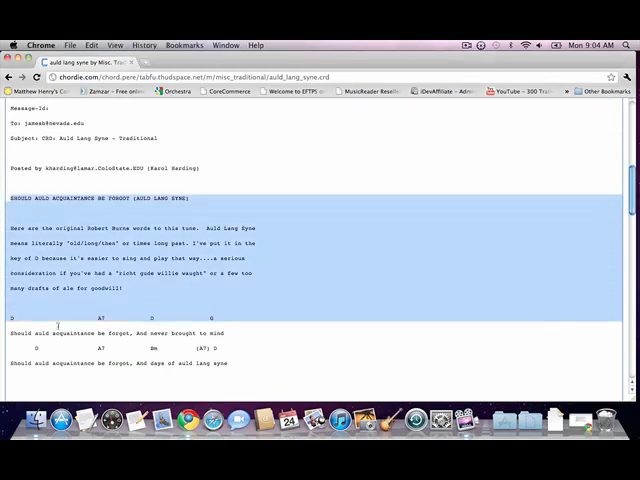
# Select the Auld Lang Syne lyrics and chords on the web page and copy them.
pyautogui.scroll(-3)
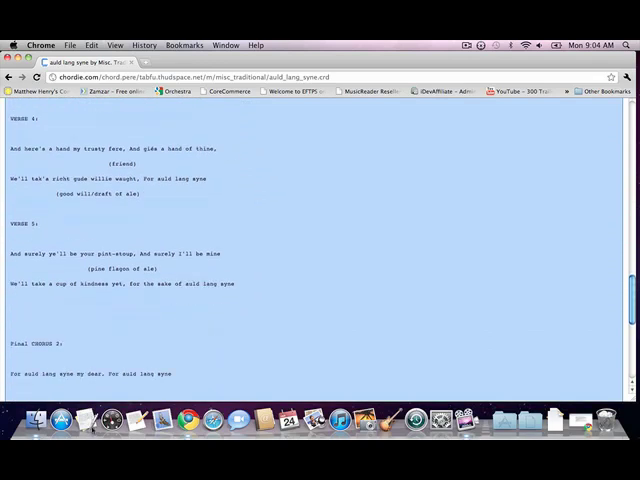
pyautogui.scroll(-3)
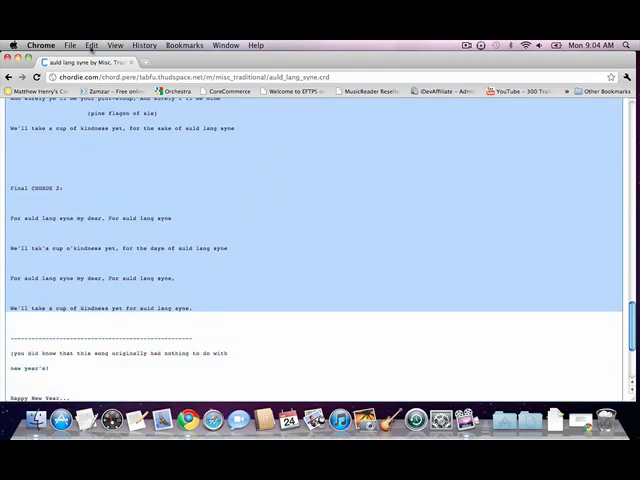
pyautogui.click(92, 44)
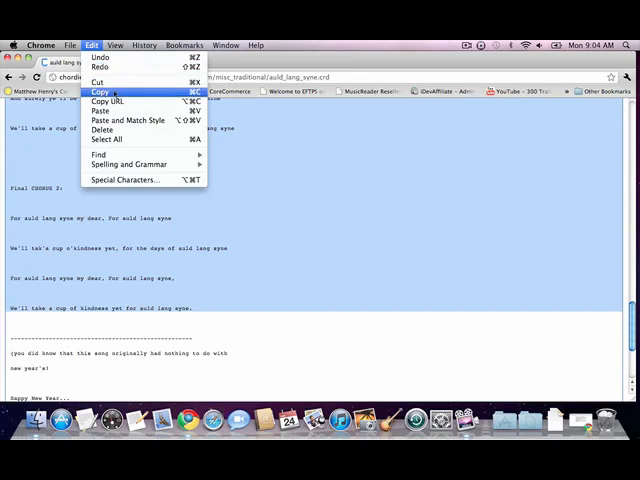
pyautogui.click(100, 92)
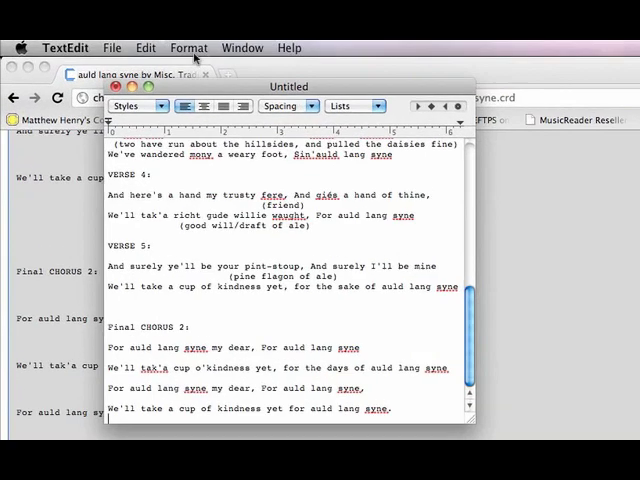
# Bring up TextEdit's Format options for the pasted song document.
pyautogui.click(188, 48)
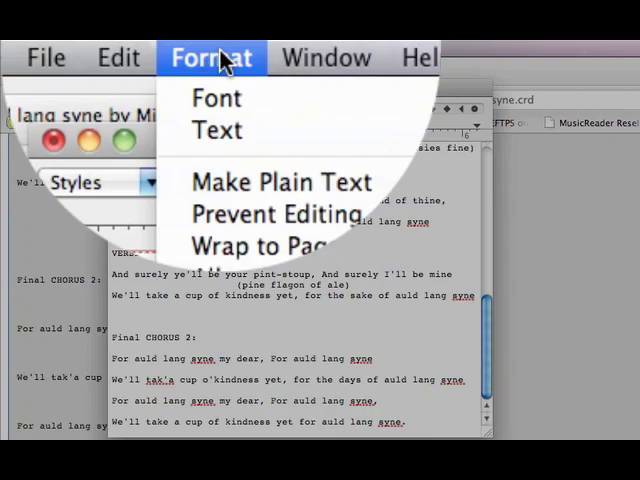
pyautogui.moveTo(280, 184)
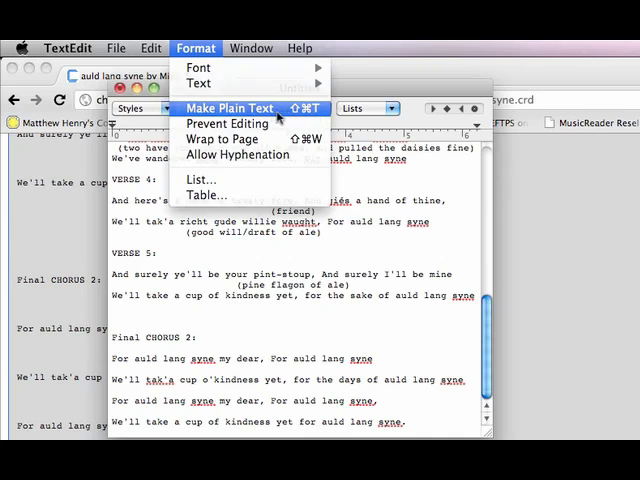
# Convert the song document to plain text and confirm the conversion.
pyautogui.click(228, 108)
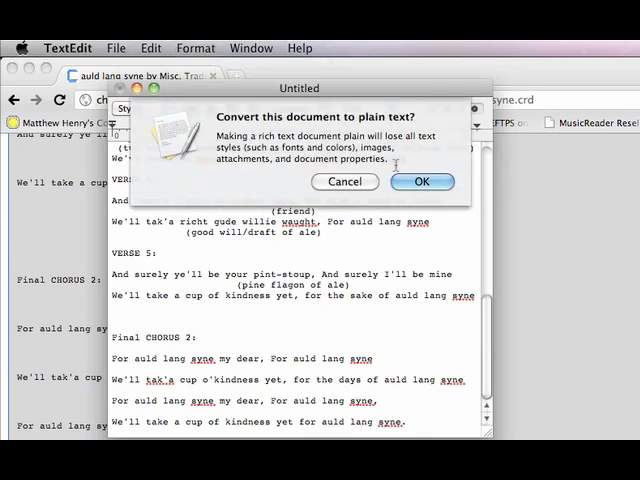
pyautogui.click(420, 180)
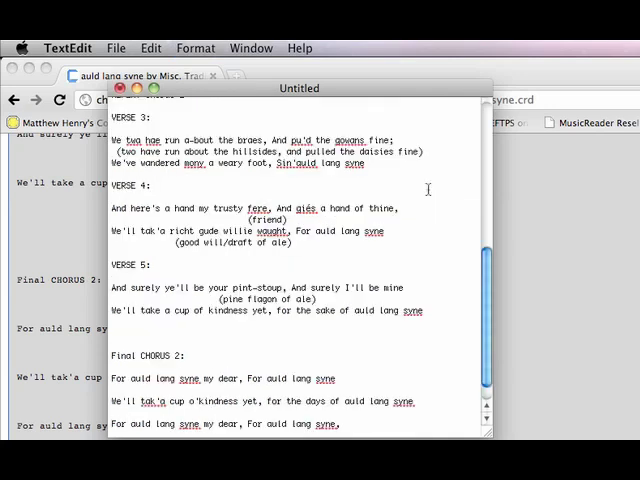
# Save the plain-text document in Documents as 'Auld Lang Syne'.
pyautogui.click(116, 48)
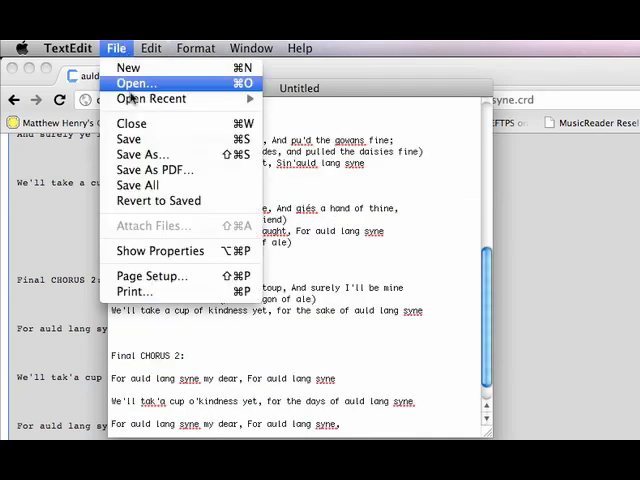
pyautogui.click(144, 154)
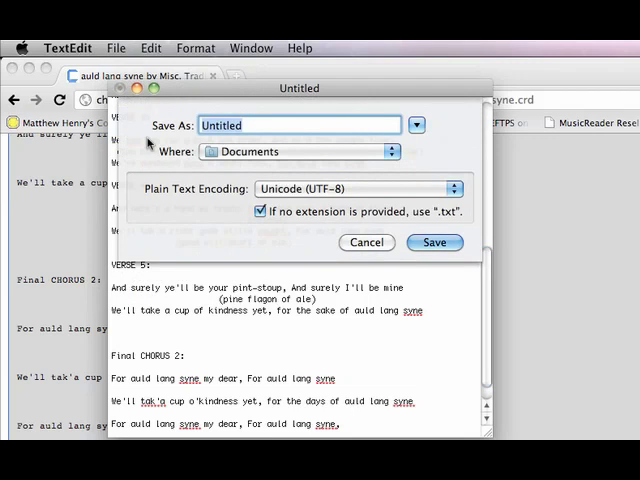
pyautogui.write('Auld Lang')
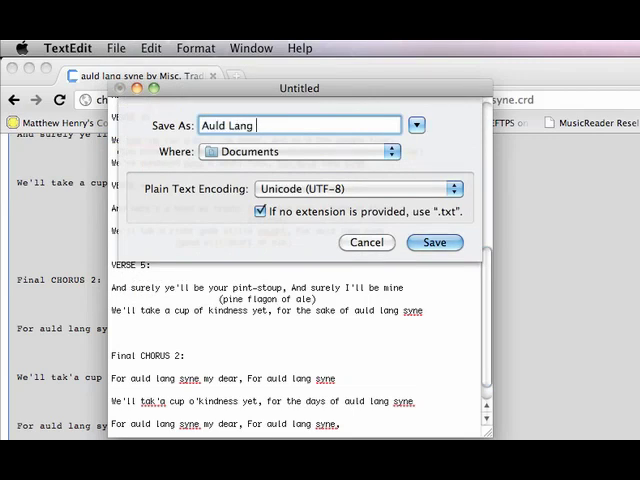
pyautogui.write('Syne')
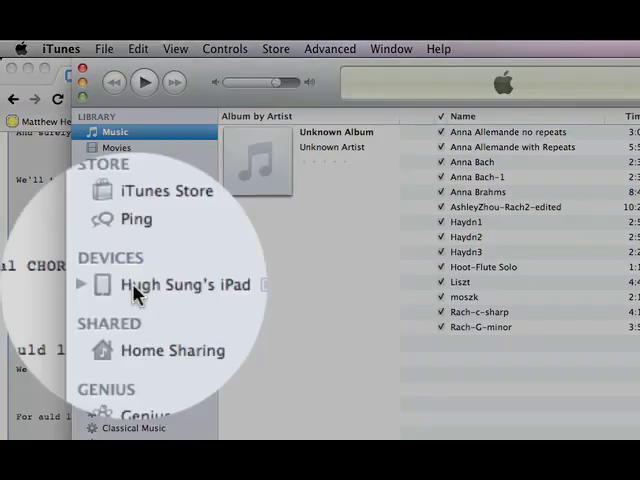
# Show the connected iPad's Summary page from the DEVICES sidebar.
pyautogui.click(186, 284)
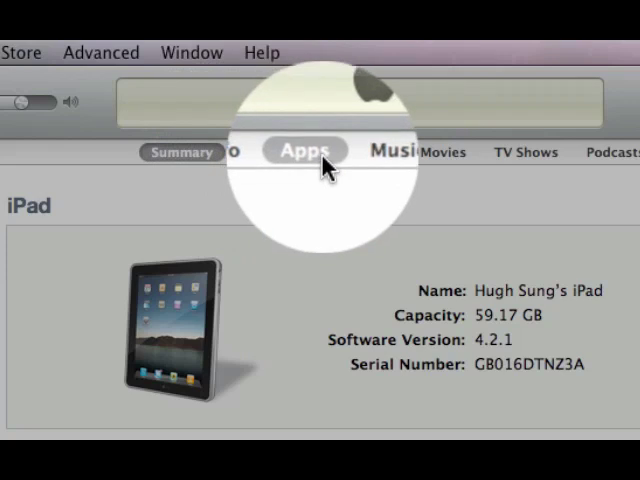
# Show the iPad's Apps page and scroll the File Sharing list down to OnSong.
pyautogui.click(304, 150)
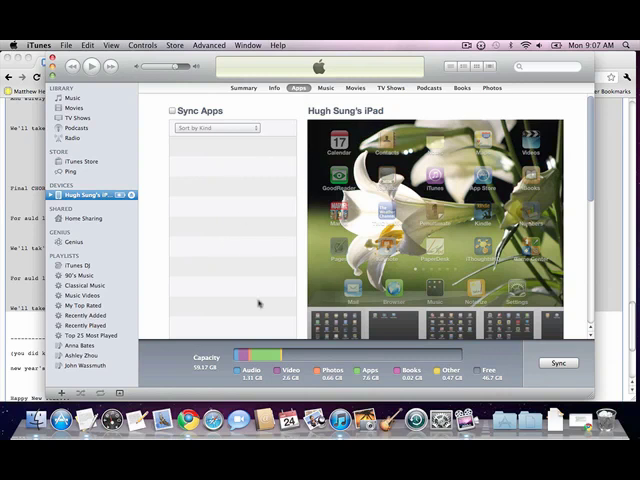
pyautogui.moveTo(576, 166)
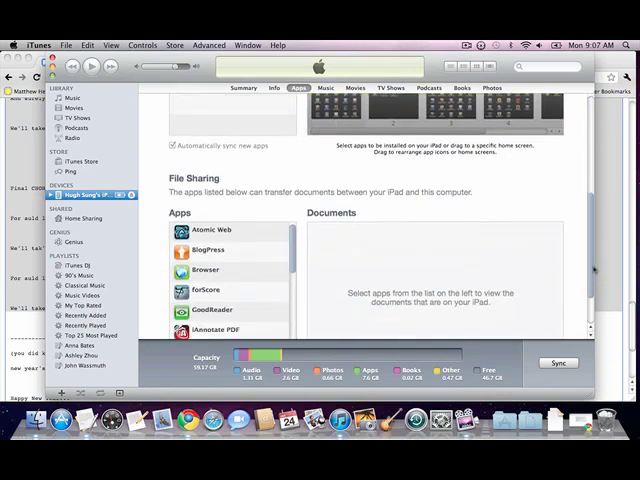
pyautogui.scroll(-3)
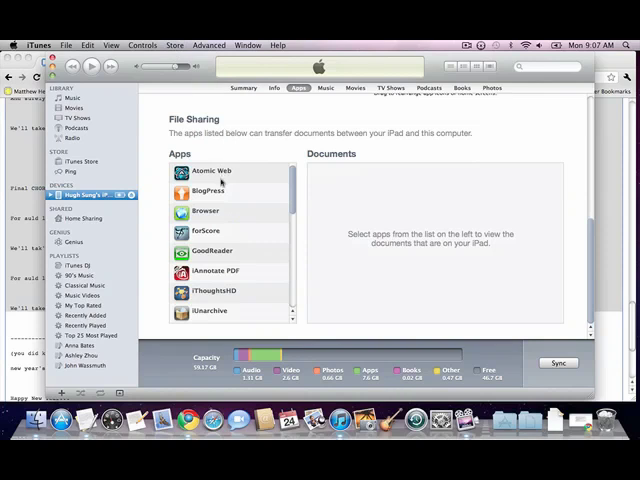
pyautogui.moveTo(290, 196)
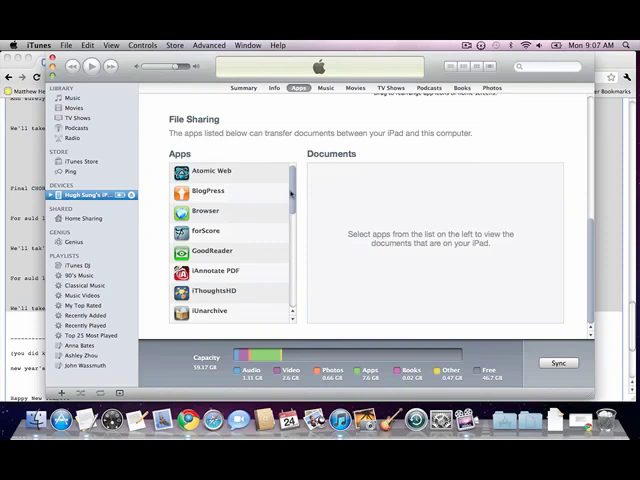
pyautogui.scroll(-3)
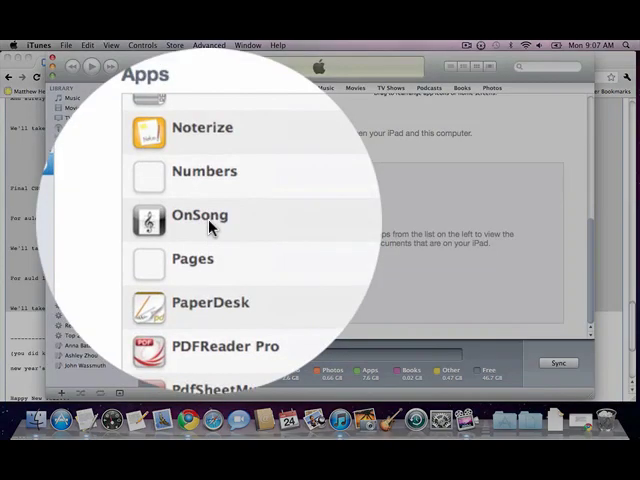
# Select OnSong's shared documents and add the Auld Lang Syne text file from Documents.
pyautogui.click(200, 218)
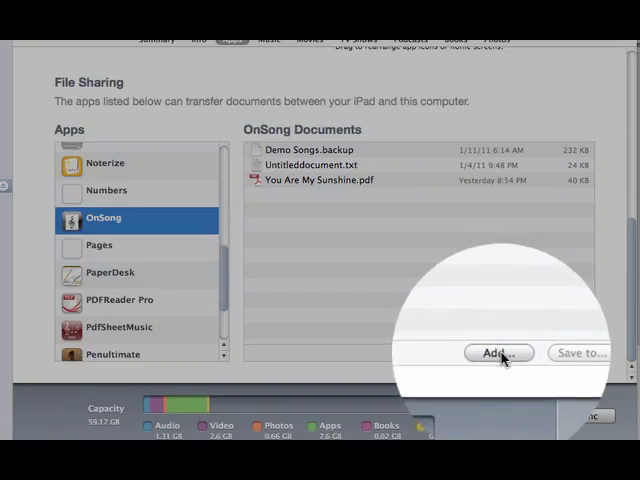
pyautogui.click(500, 354)
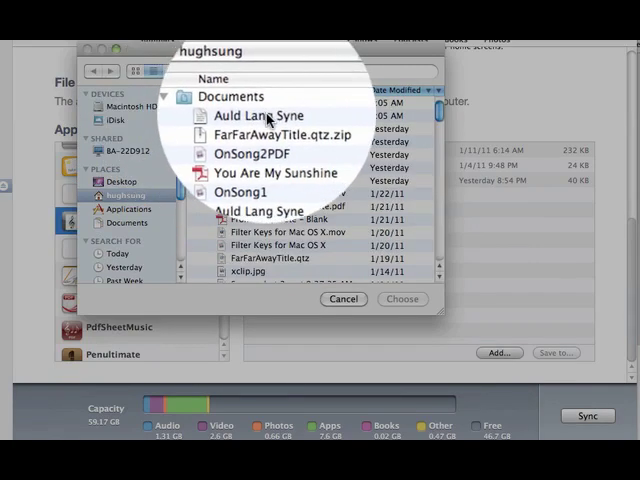
pyautogui.click(264, 116)
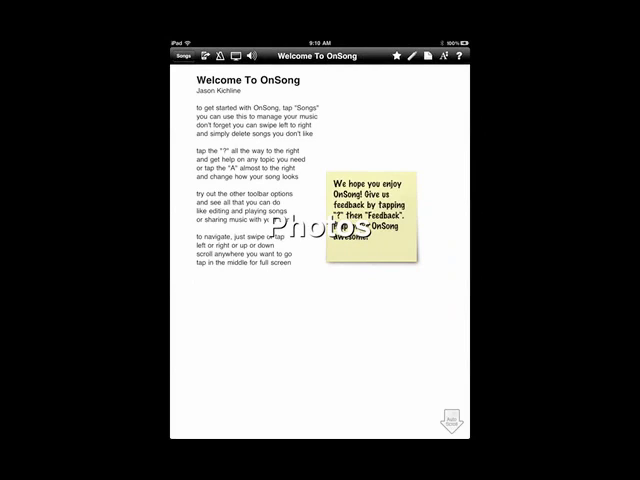
# Show the OnSong song library and start adding a new song.
pyautogui.click(180, 56)
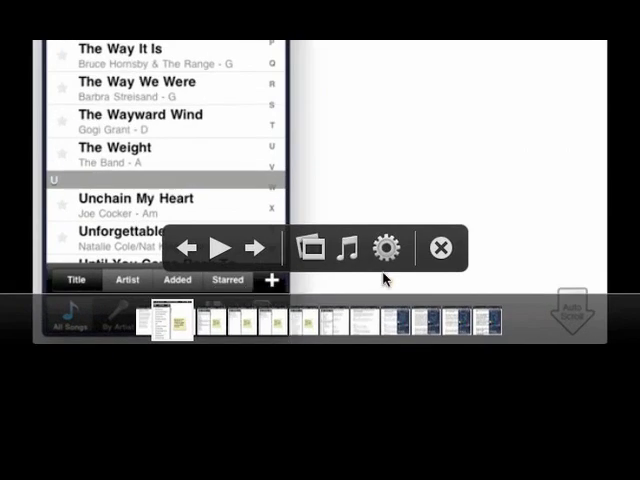
pyautogui.moveTo(276, 280)
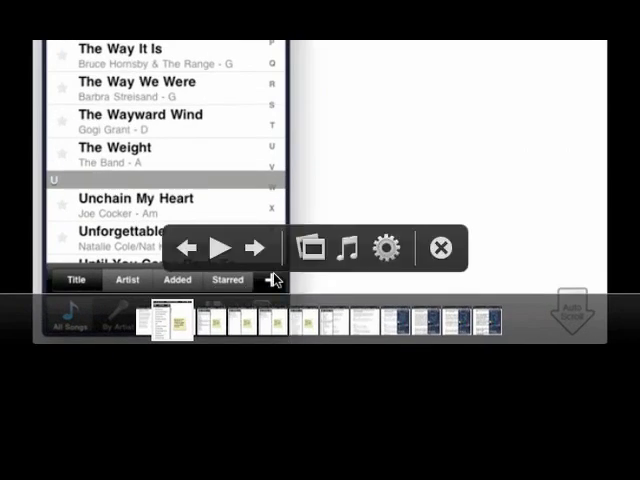
pyautogui.click(440, 248)
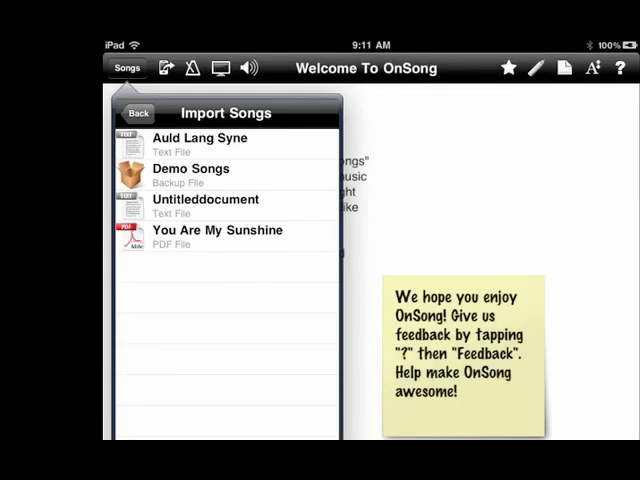
# Tick Auld Lang Syne in Import Songs and import it into the library.
pyautogui.click(200, 144)
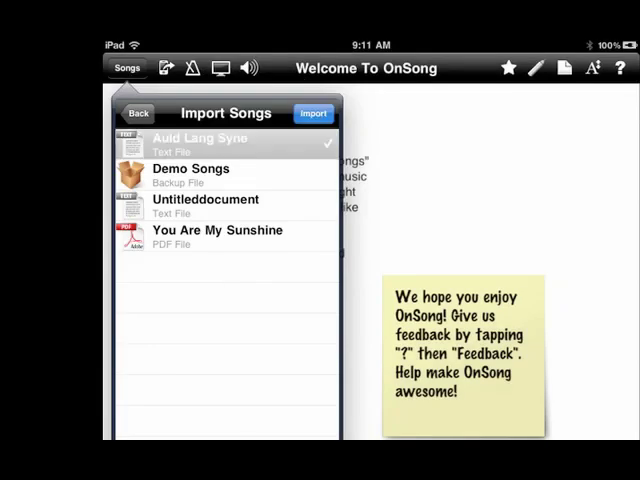
pyautogui.click(312, 112)
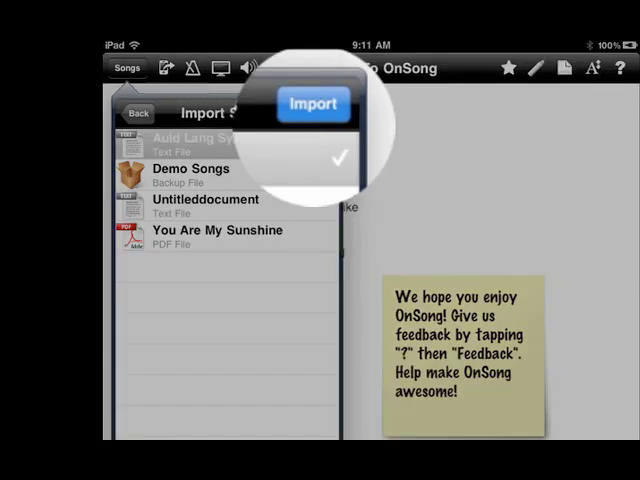
pyautogui.click(312, 112)
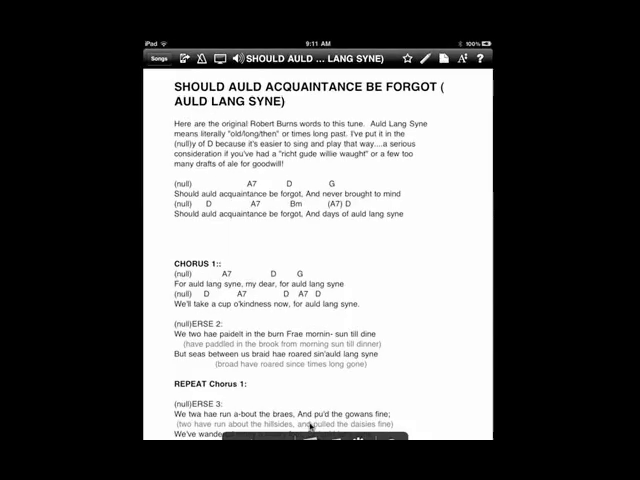
# Enlarge the lyrics font size for Auld Lang Syne in the font settings.
pyautogui.click(536, 68)
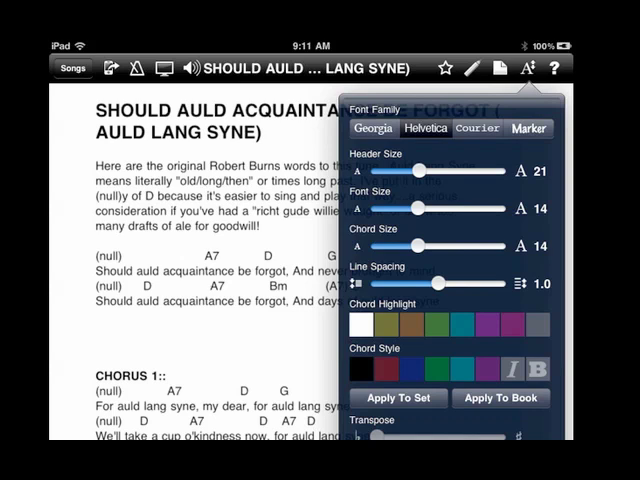
pyautogui.moveTo(418, 208); pyautogui.dragTo(484, 208)
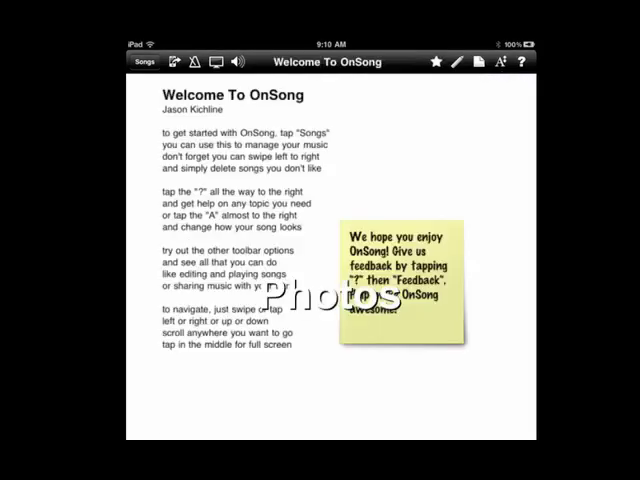
# Enlarge the chord text size in the font panel.
pyautogui.click(496, 60)
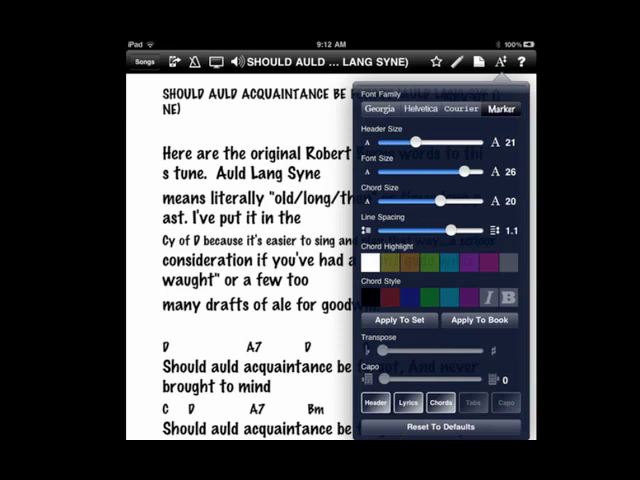